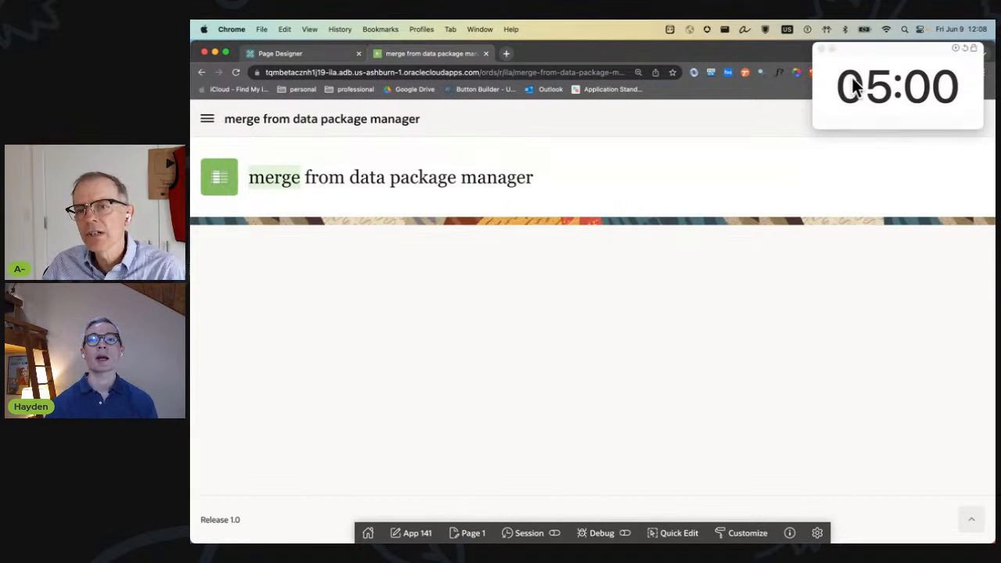
Step: From the Application 141 home, open Shared Components > Static Application Files
left_click(897, 86)
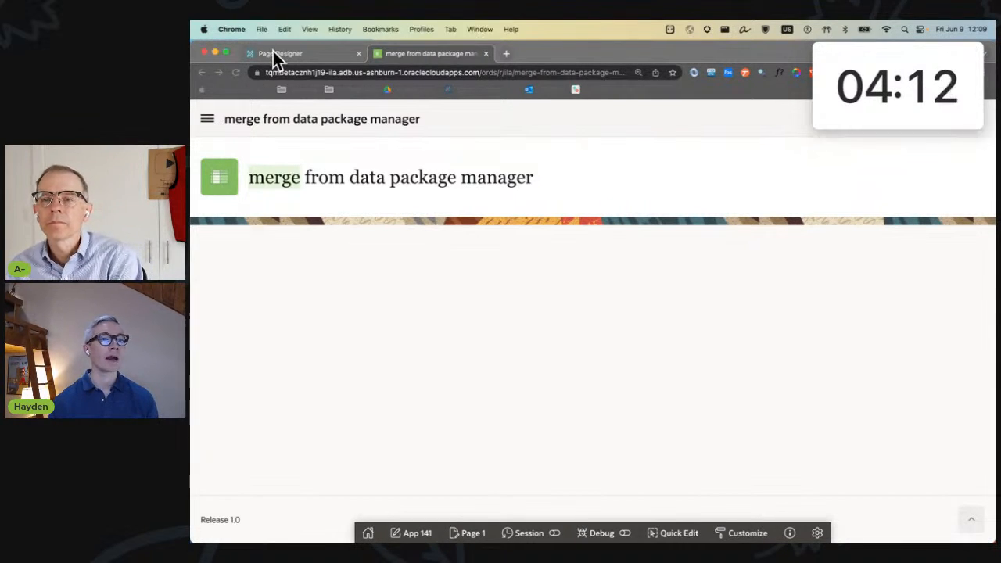
left_click(280, 53)
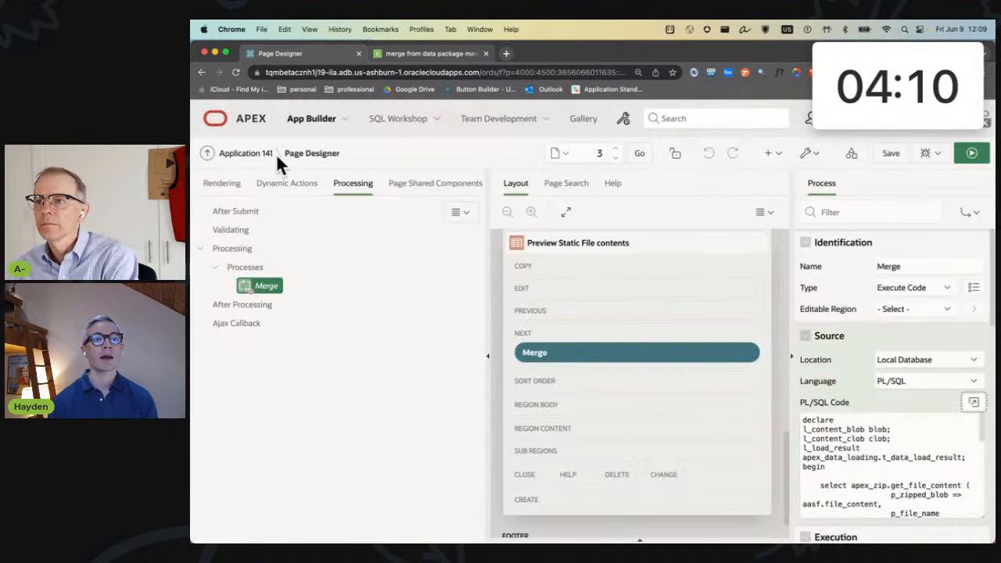
left_click(246, 153)
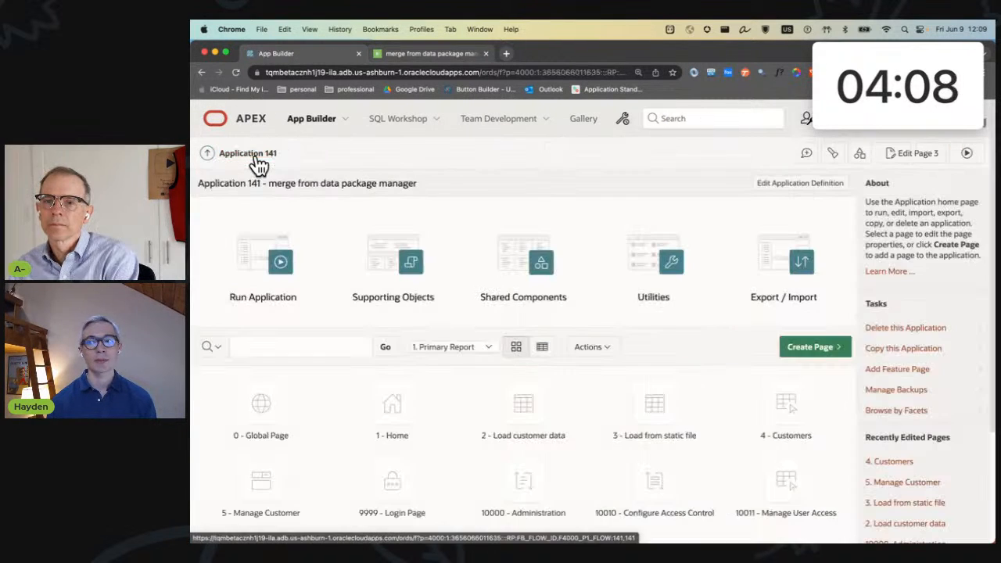
mouse_move(523, 262)
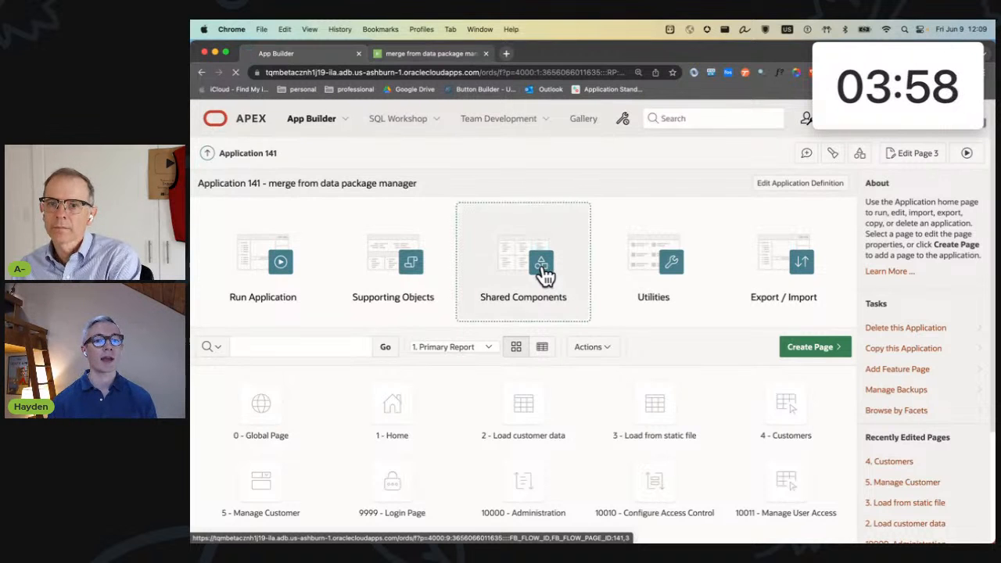
left_click(522, 262)
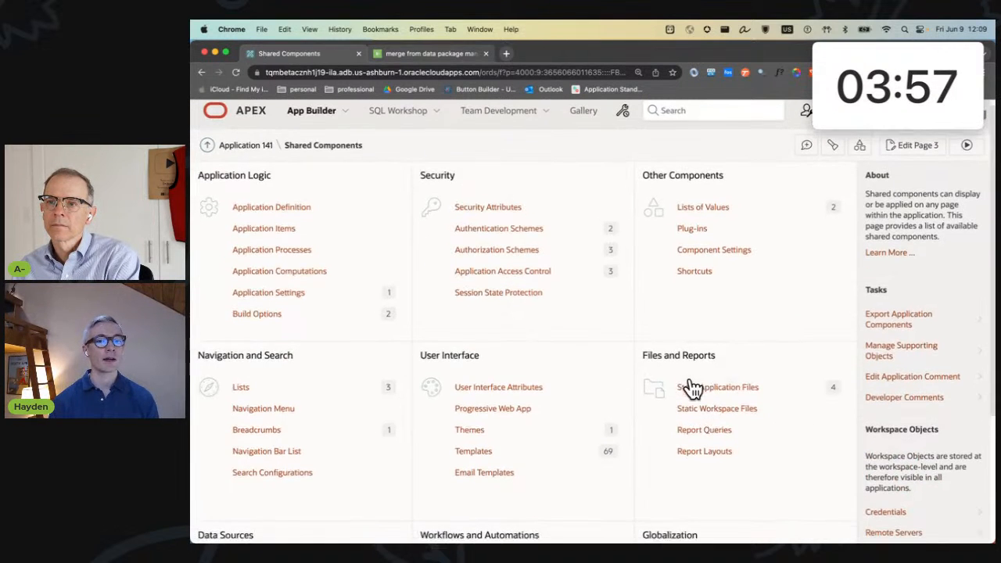
left_click(717, 387)
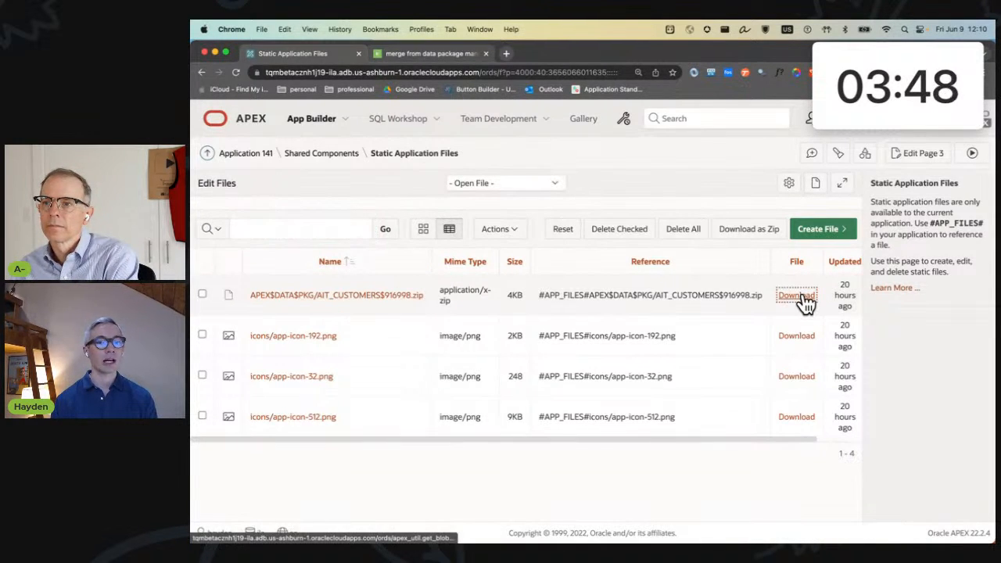
Step: Download the APEX$DATA$PKG/AIT_CUSTOMERS zip and save it to Downloads
left_click(796, 295)
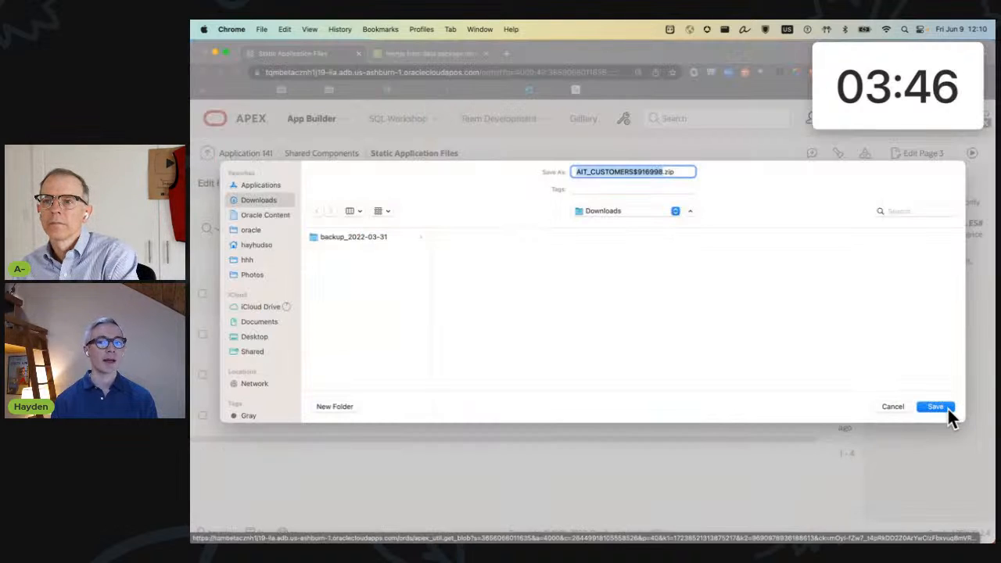
left_click(935, 407)
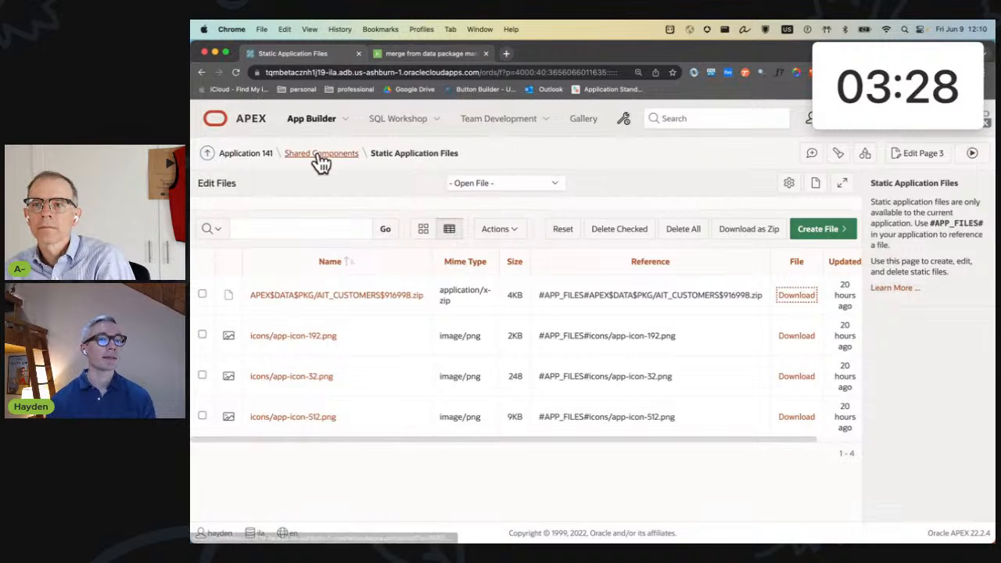
Step: Return to Shared Components and open Data Load Definitions, listing test1
left_click(322, 153)
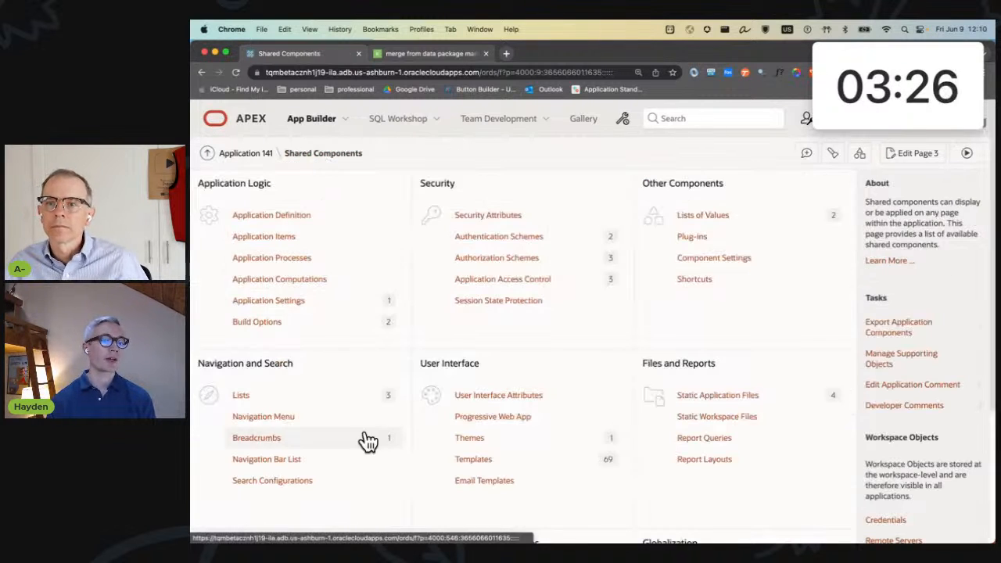
scroll("down", 3)
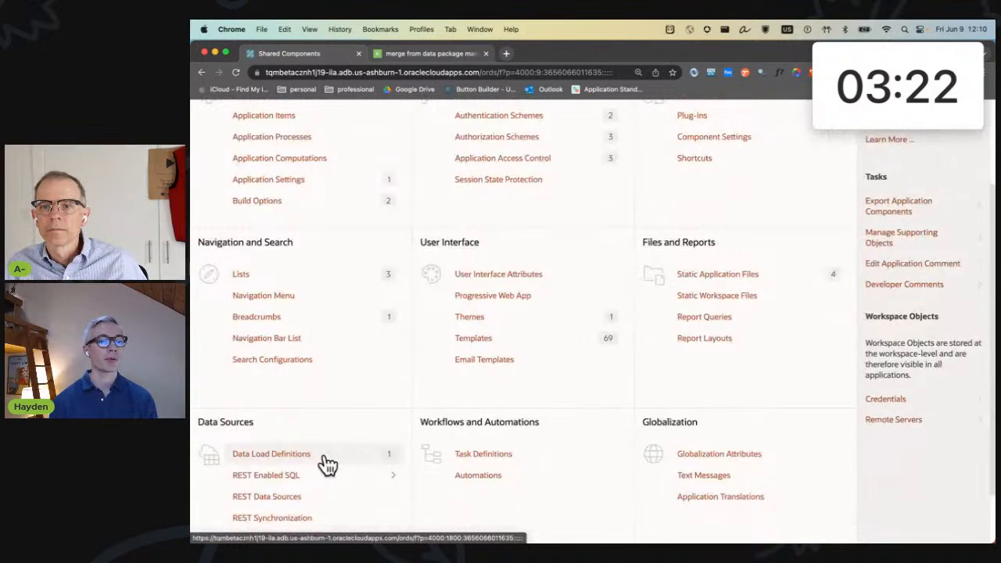
left_click(271, 454)
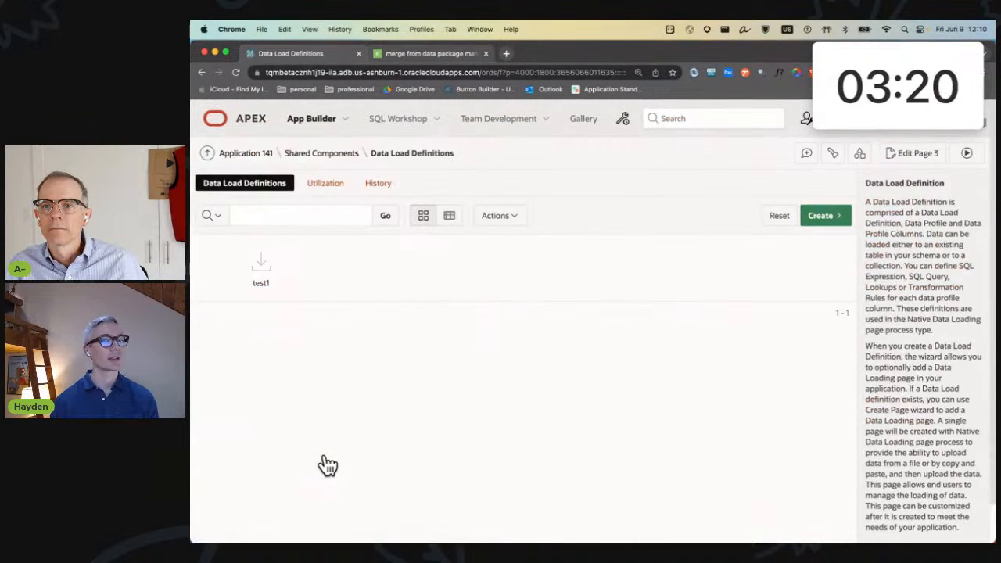
Step: Create a from-scratch data load definition 'ait113' targeting the AIT_CUSTOMERS table
left_click(820, 215)
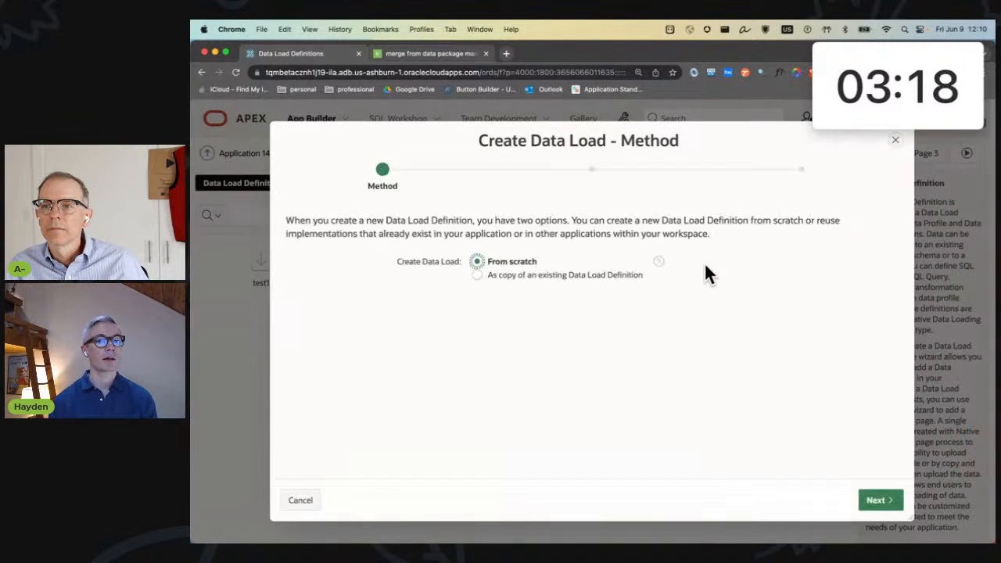
left_click(880, 500)
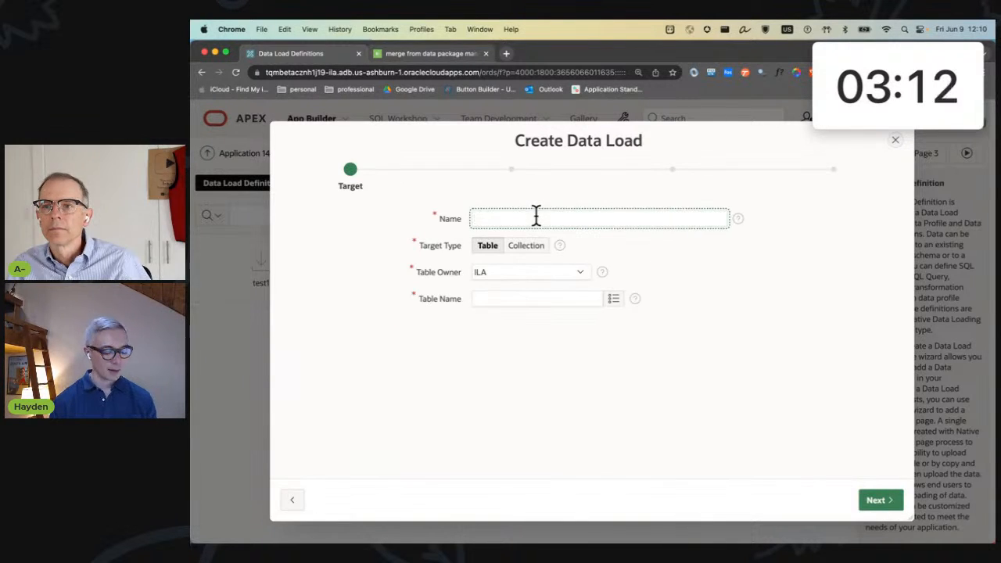
type("ait113")
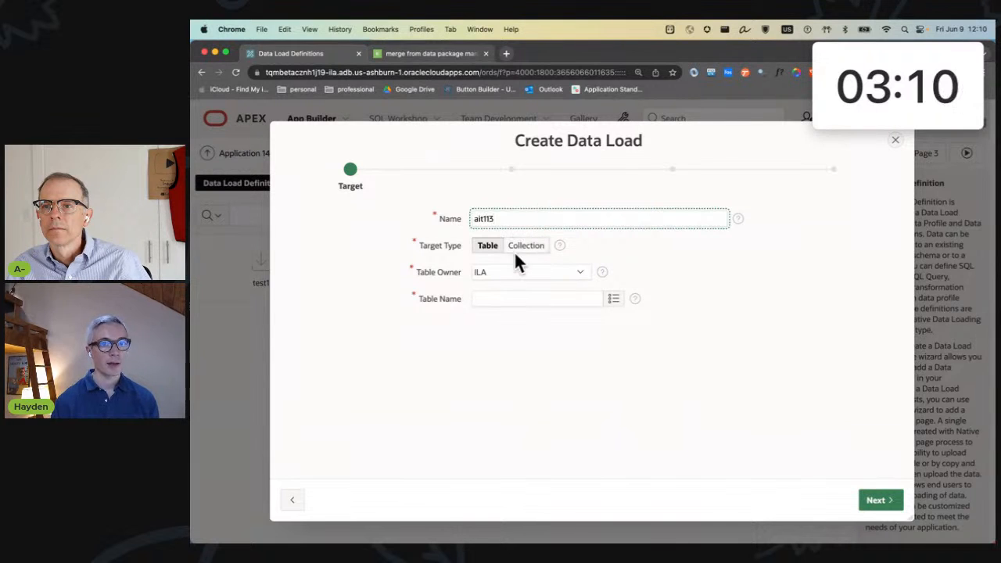
left_click(614, 298)
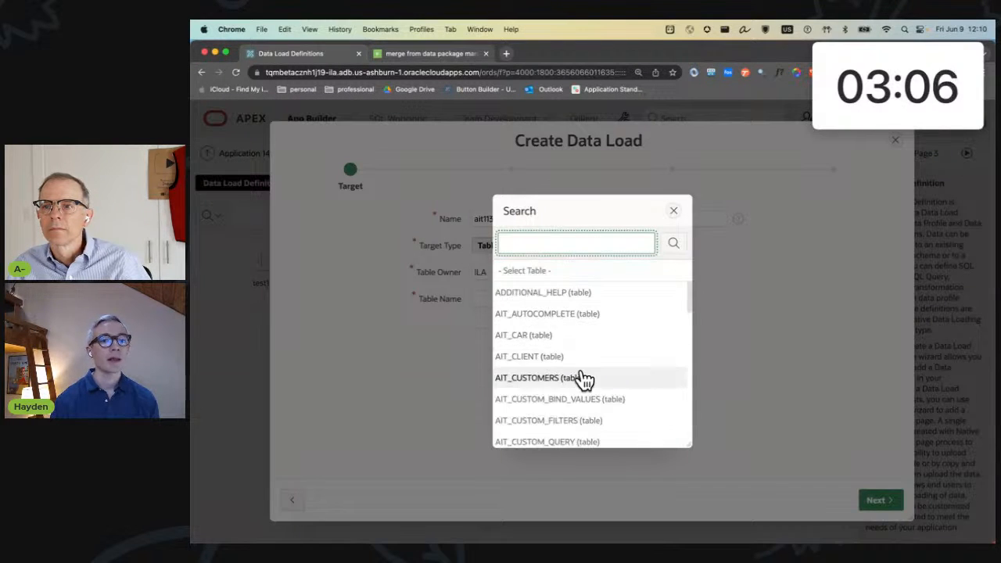
left_click(526, 378)
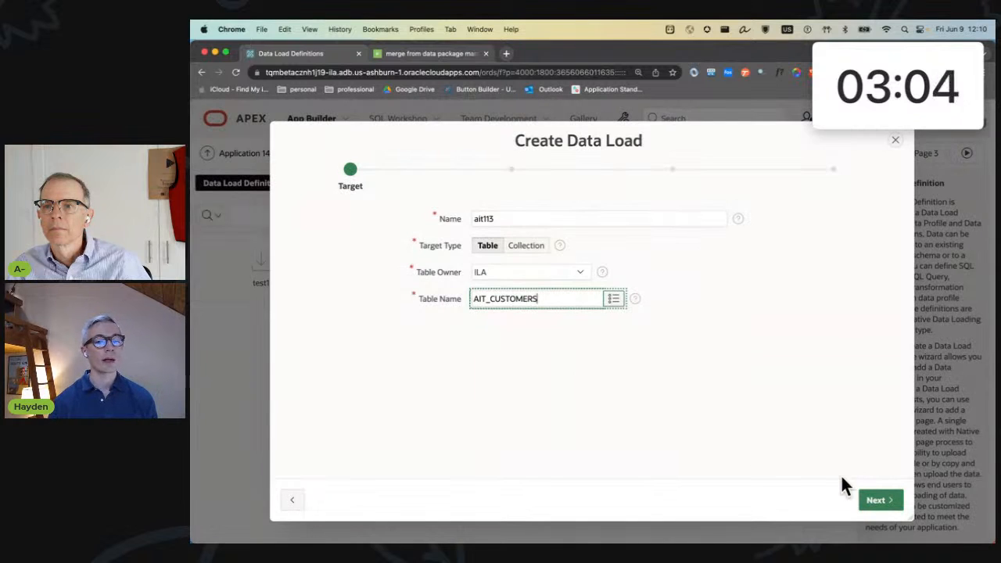
Step: Attach AIT_CUSTOMERS.json from the AIT_CUSTOMERS folder as the wizard's sample data
left_click(880, 500)
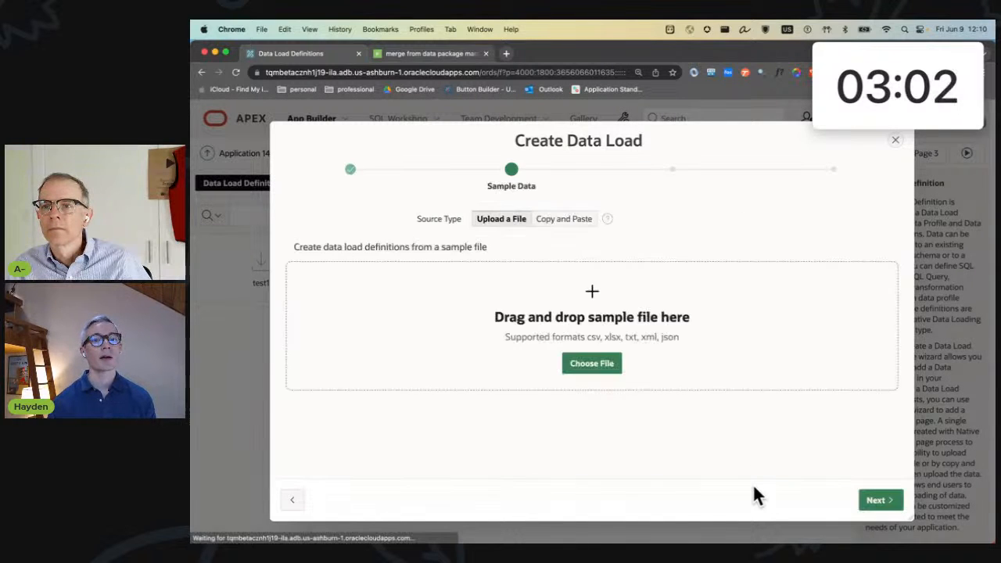
left_click(592, 363)
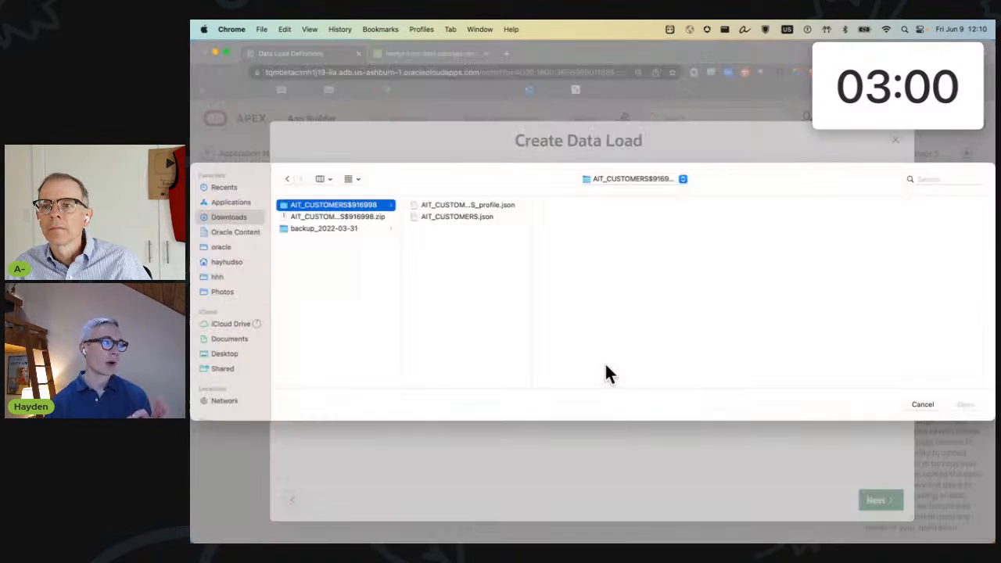
mouse_move(456, 219)
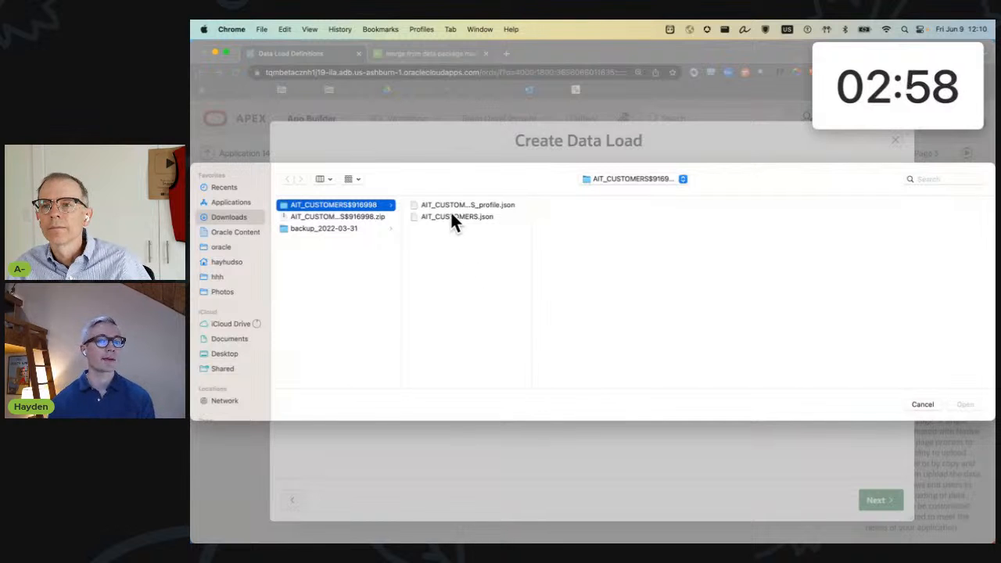
left_click(456, 216)
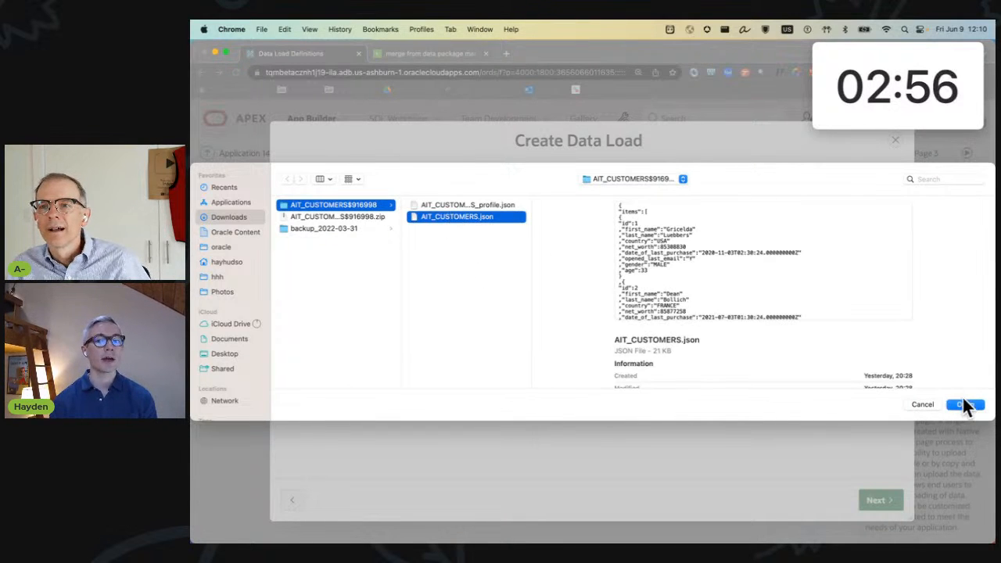
left_click(963, 404)
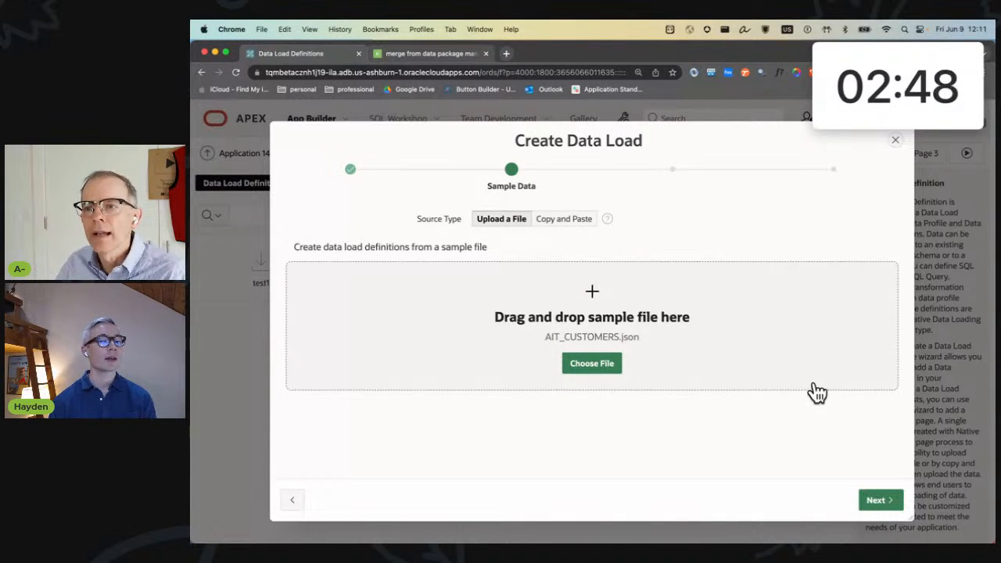
left_click(880, 500)
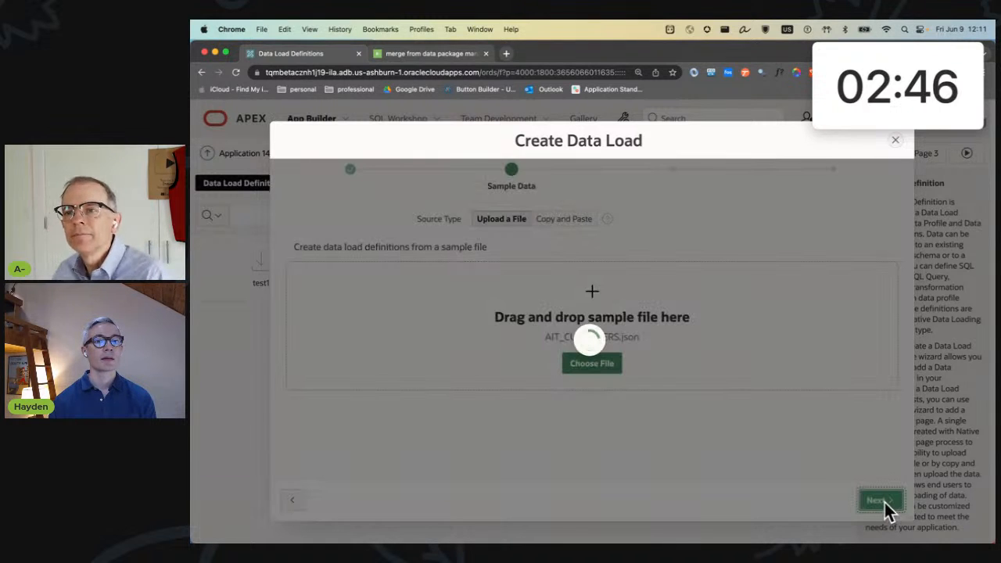
Step: Mark ID as the primary key in Map Columns and choose Create and Add Page
left_click(881, 500)
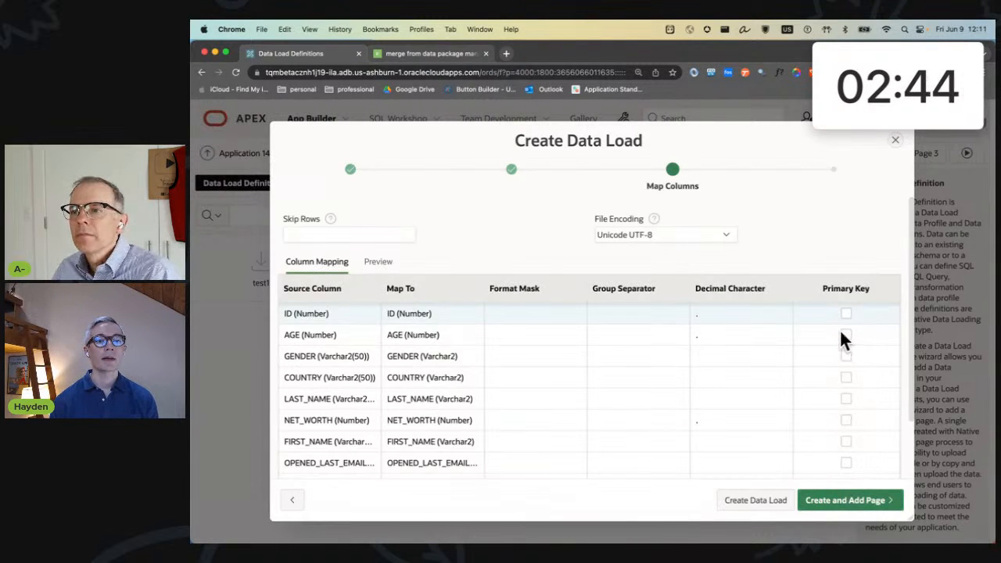
left_click(845, 312)
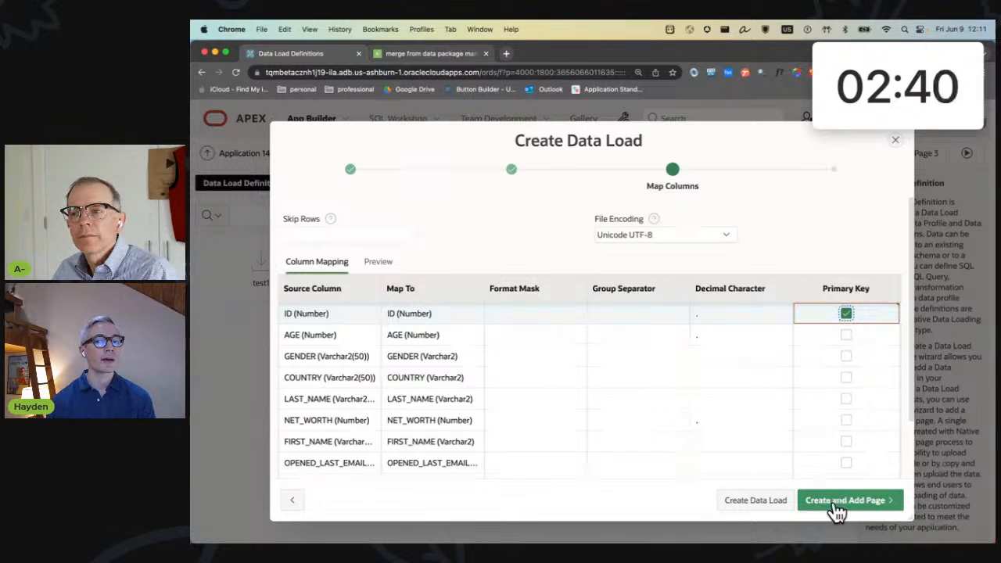
left_click(845, 500)
type("load")
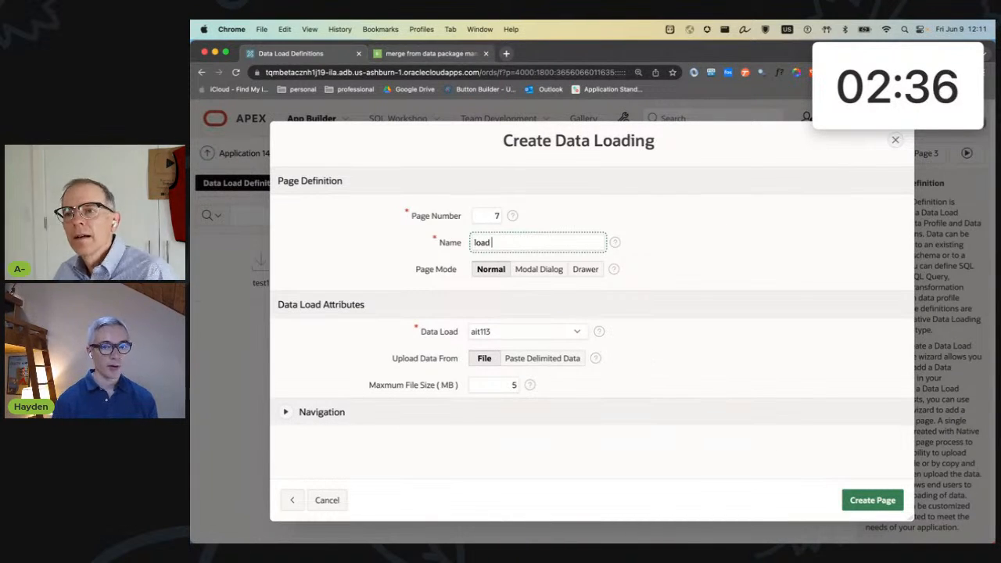
Step: Create data loading page 7 named 'merge data' for the ait113 data load
type("merge")
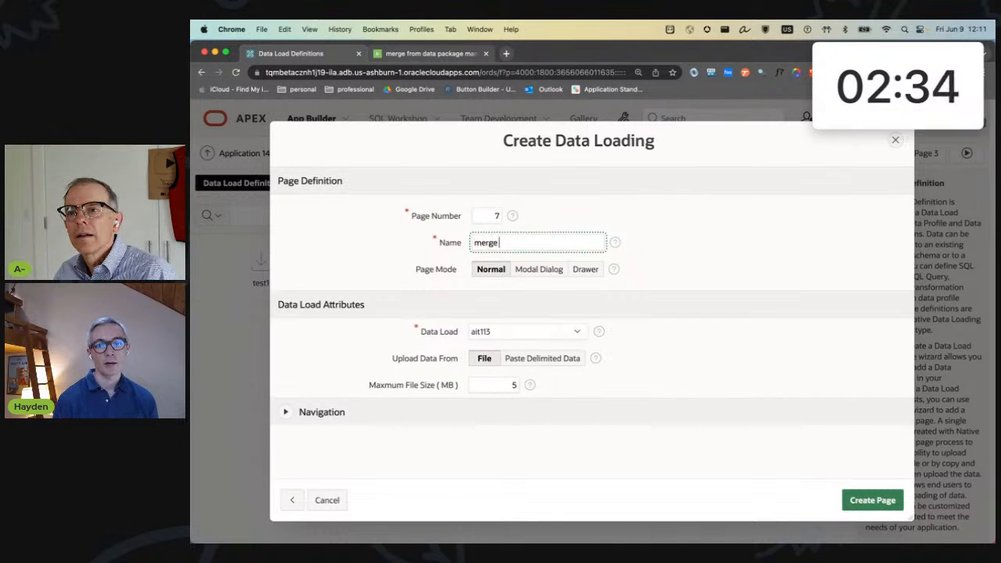
type("data")
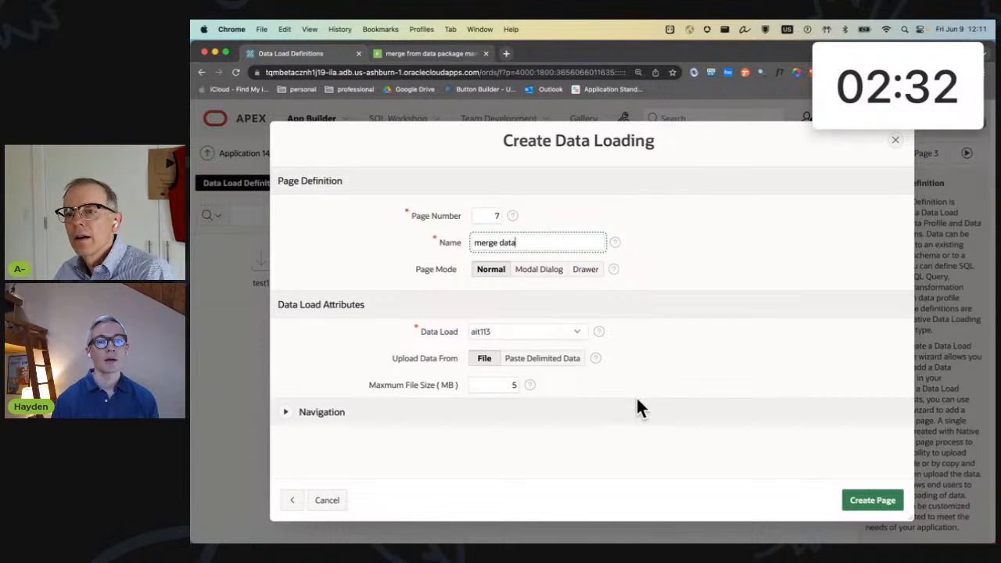
left_click(872, 500)
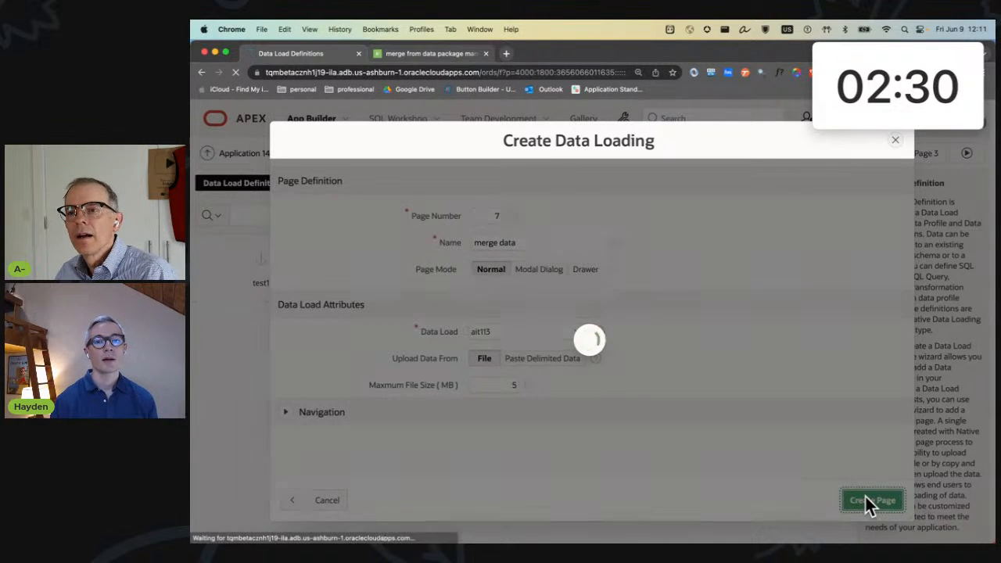
left_click(872, 500)
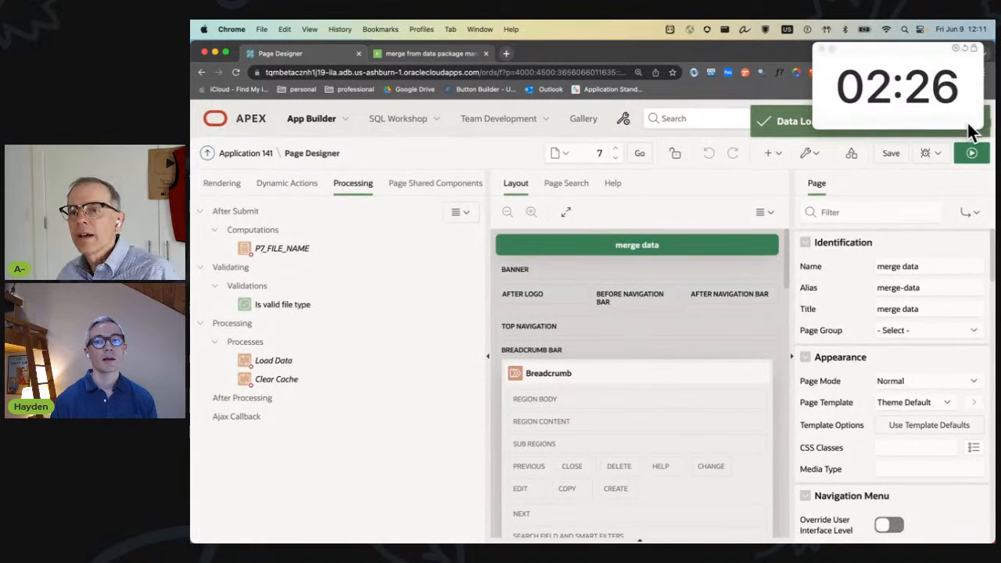
Step: Run page 7 and upload AIT_CUSTOMERS.json, loading 100 rows successfully
left_click(971, 152)
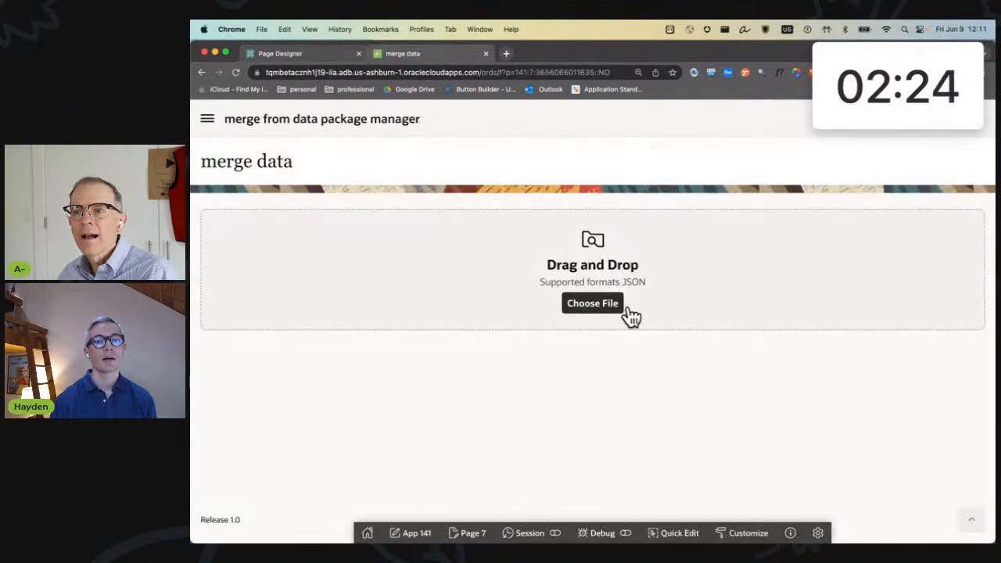
left_click(592, 304)
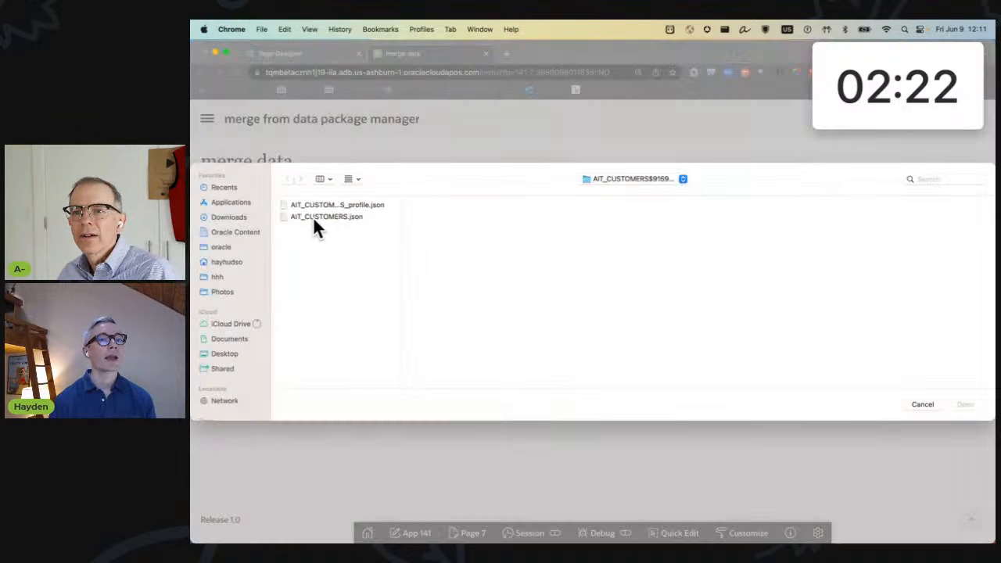
left_click(326, 217)
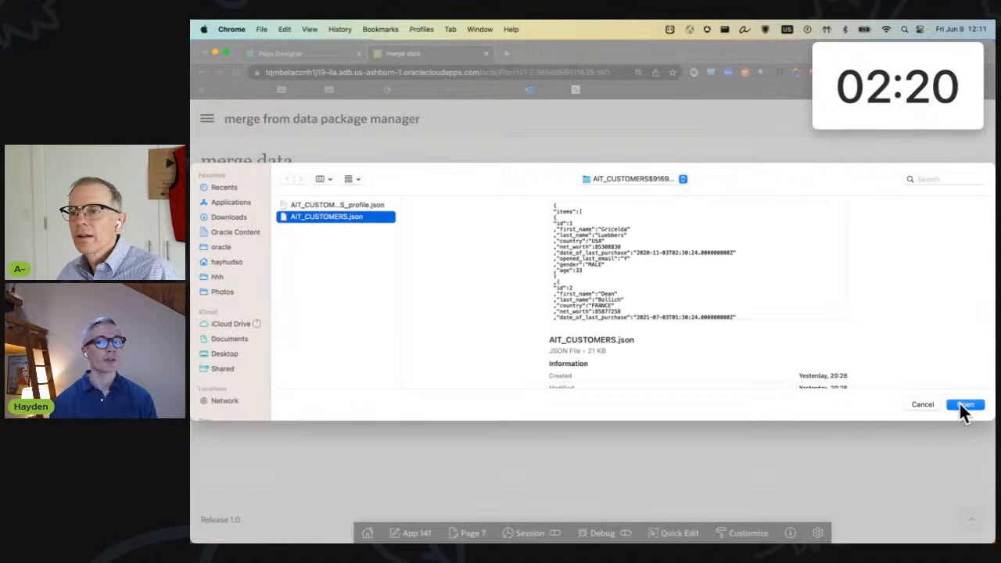
left_click(965, 404)
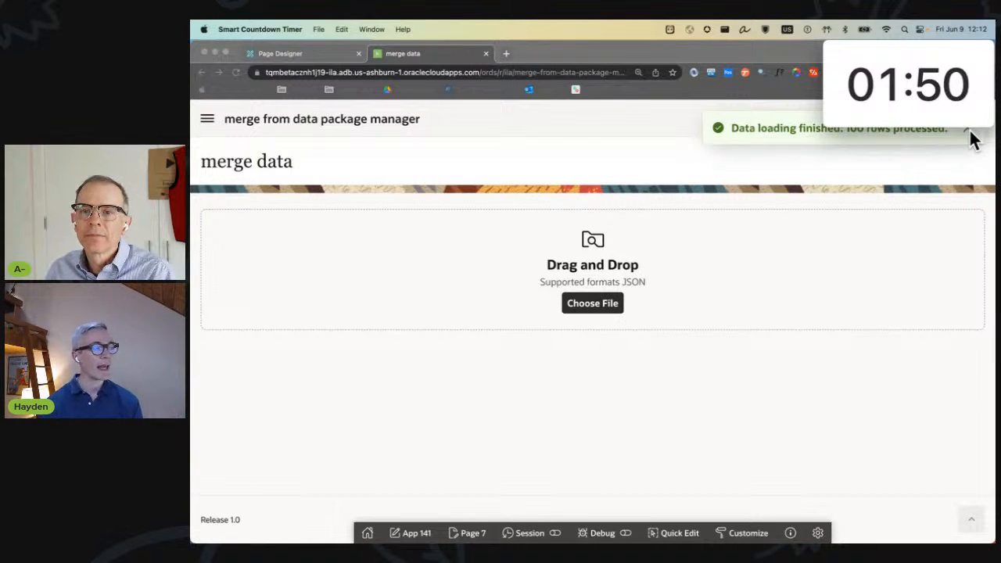
mouse_move(499, 209)
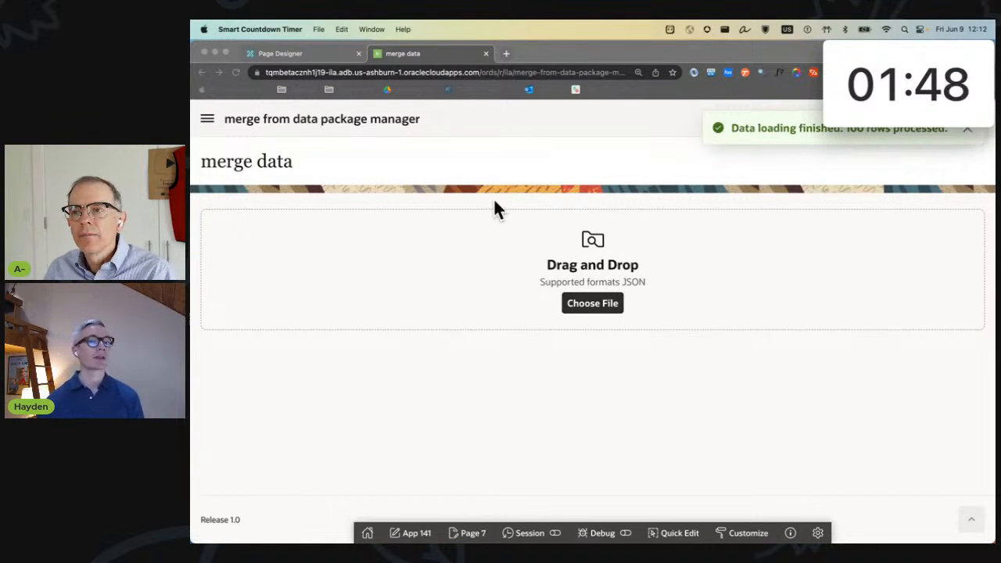
mouse_move(482, 306)
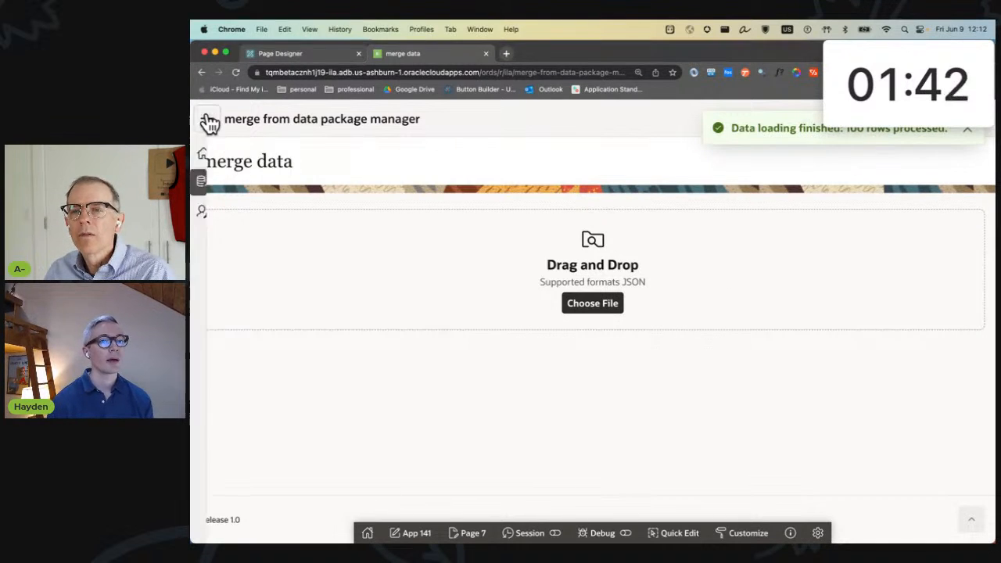
Step: Browse the Load from static file page's preview and open Page 3 in the builder
left_click(208, 119)
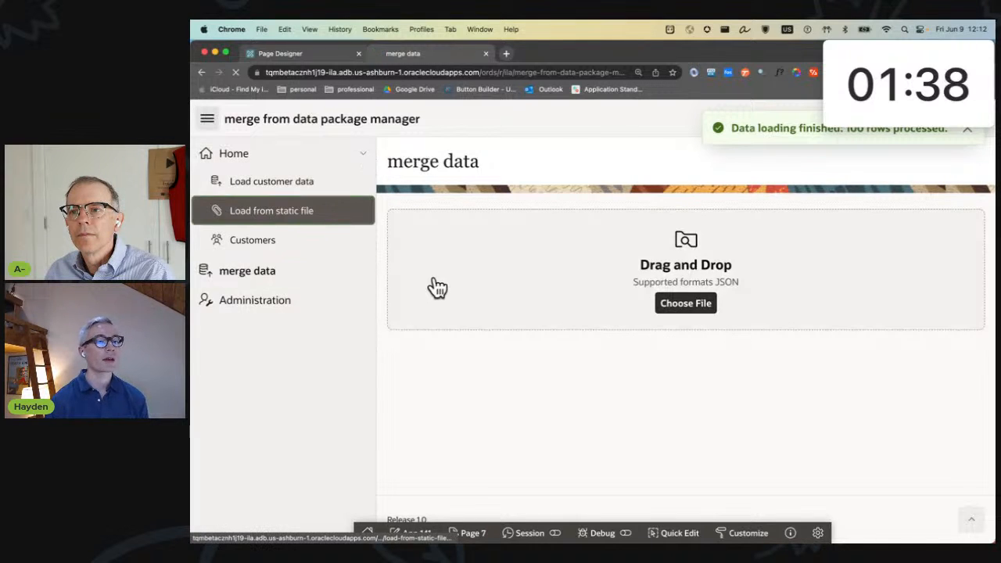
left_click(273, 210)
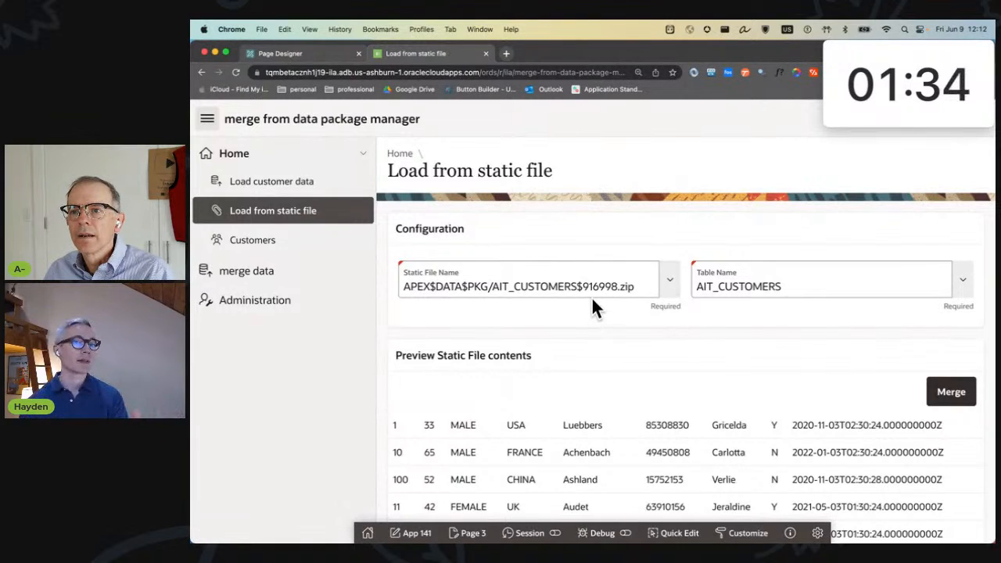
scroll("down", 3)
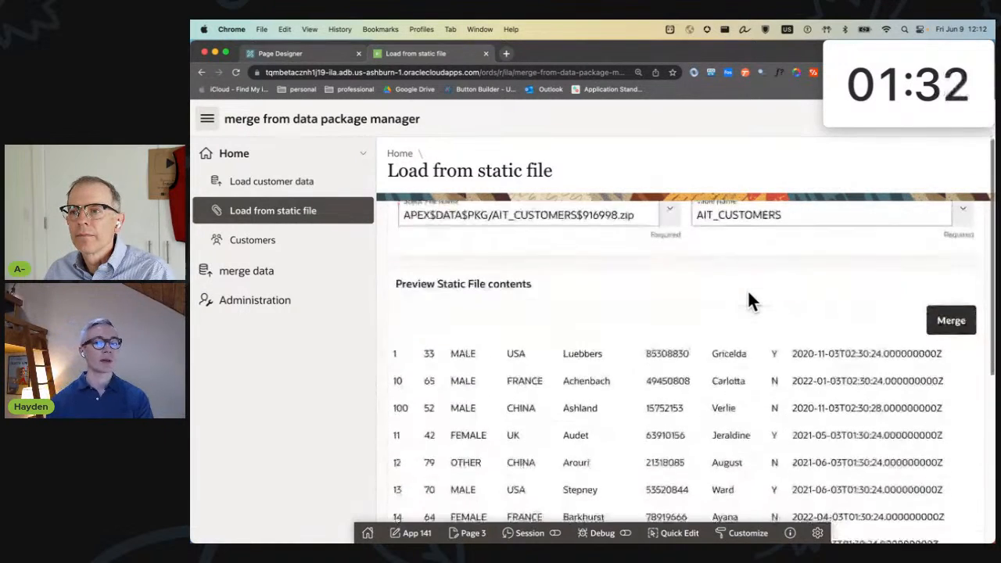
scroll("up", 3)
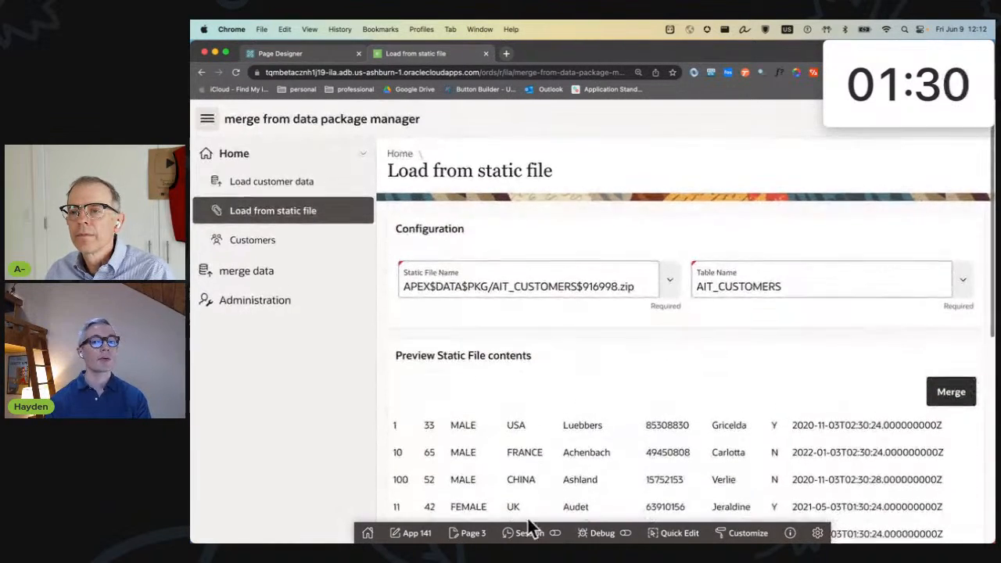
left_click(472, 532)
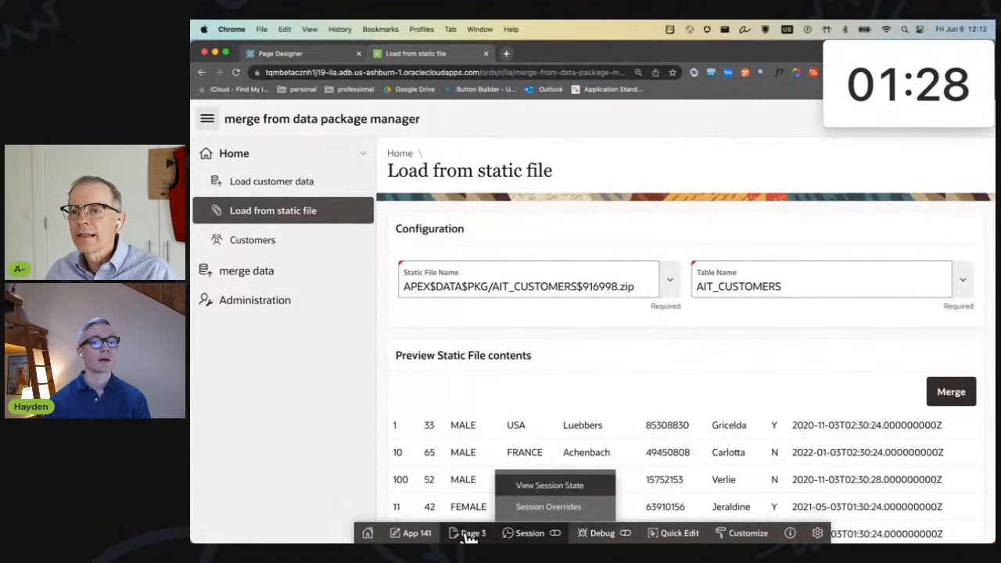
left_click(466, 533)
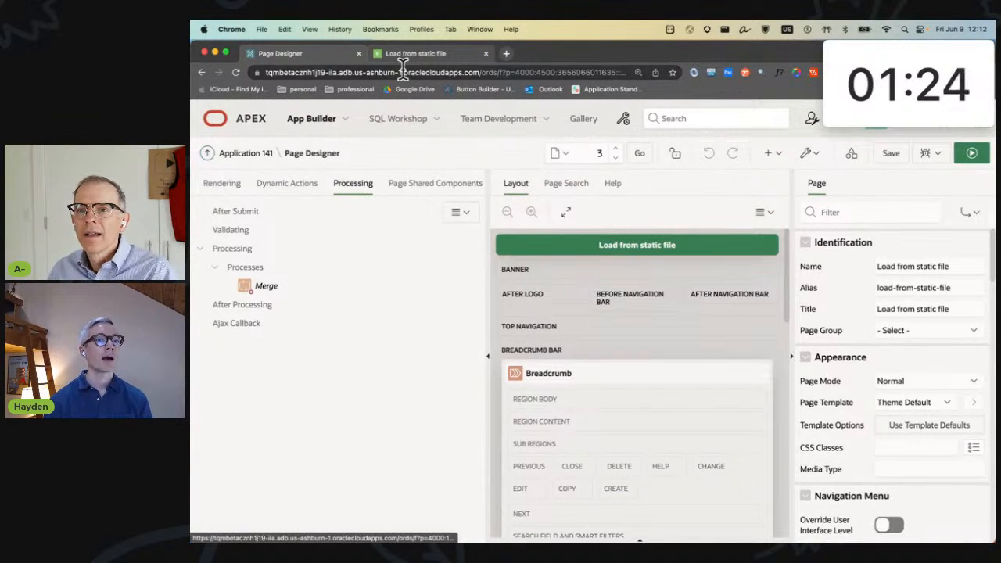
Step: Return to the running app and open the merge data page in Page Designer
left_click(971, 152)
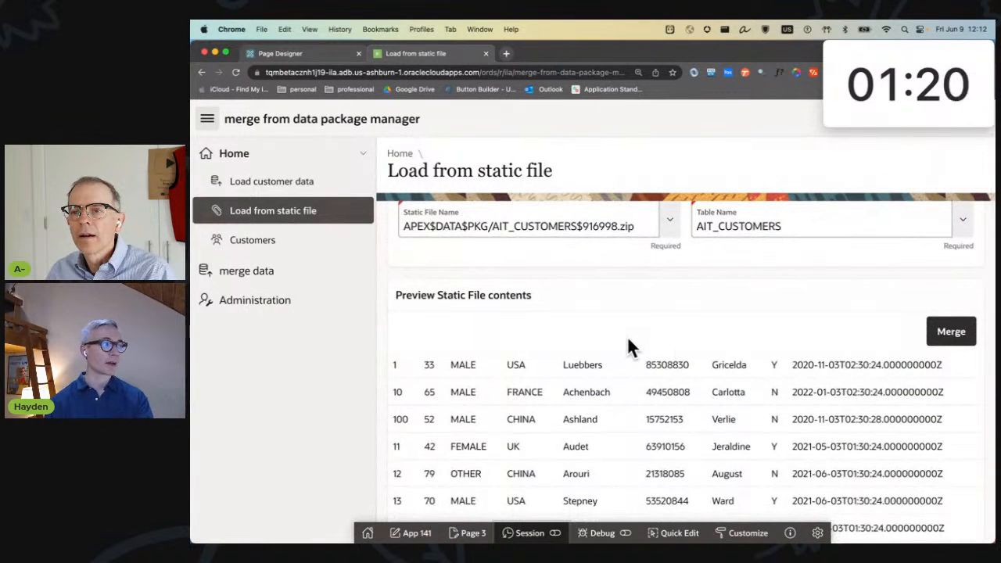
left_click(247, 271)
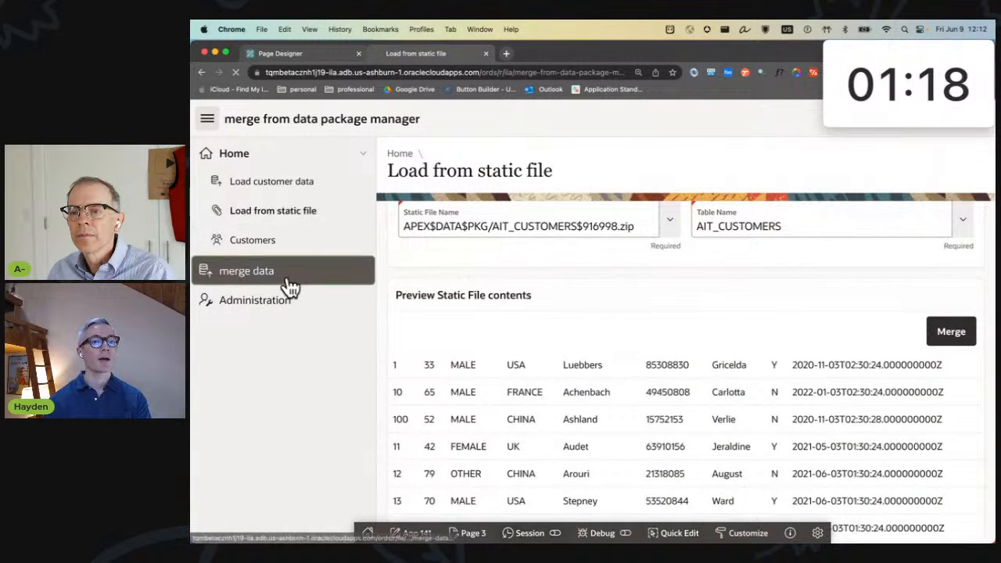
left_click(246, 269)
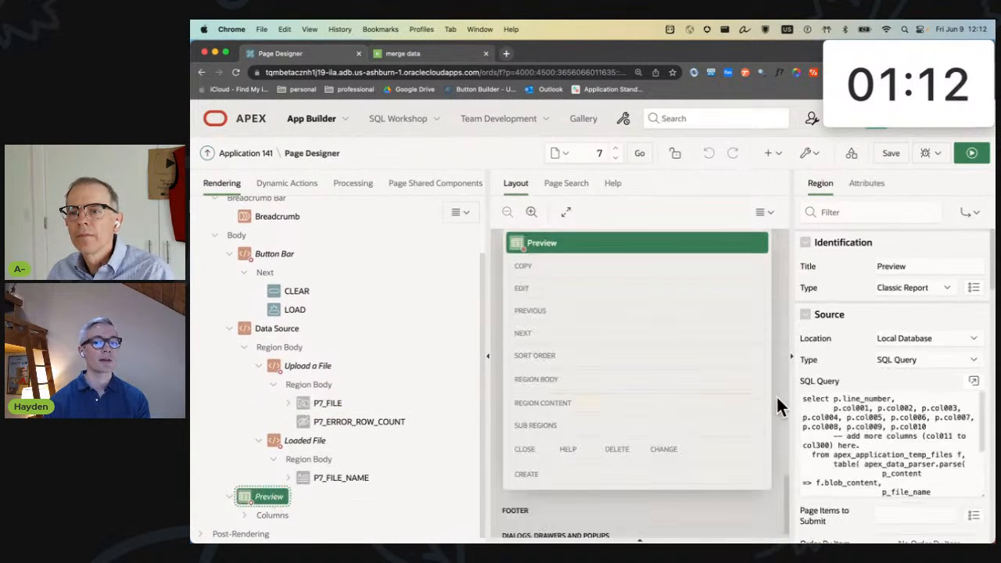
Step: Switch to the running merge data tab and open the Load customer data page
left_click(974, 381)
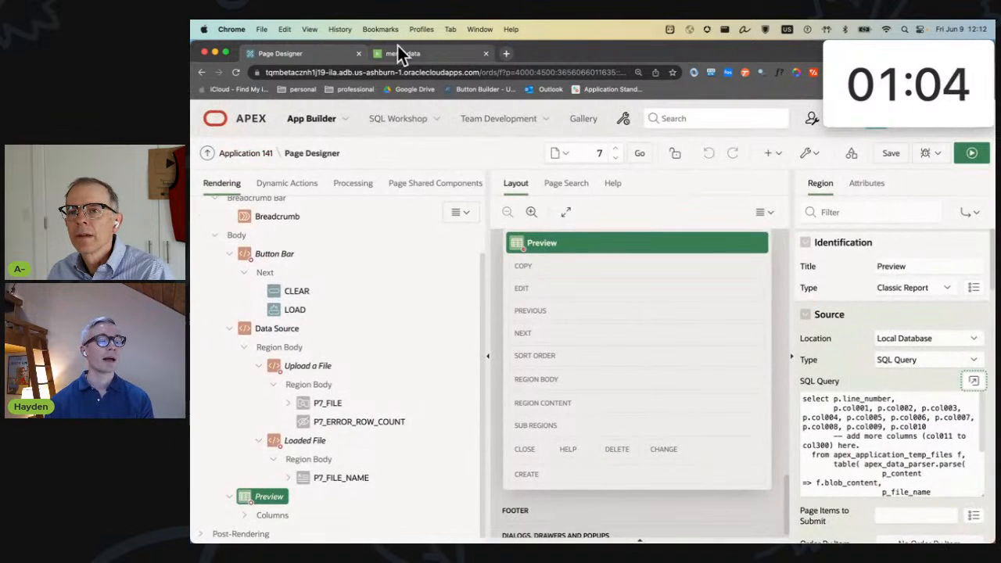
left_click(428, 53)
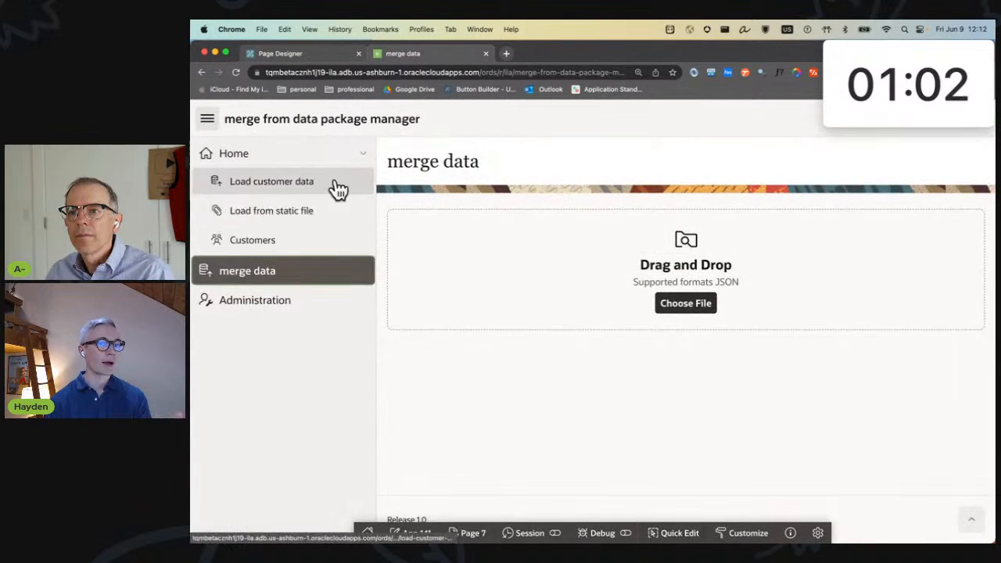
left_click(271, 210)
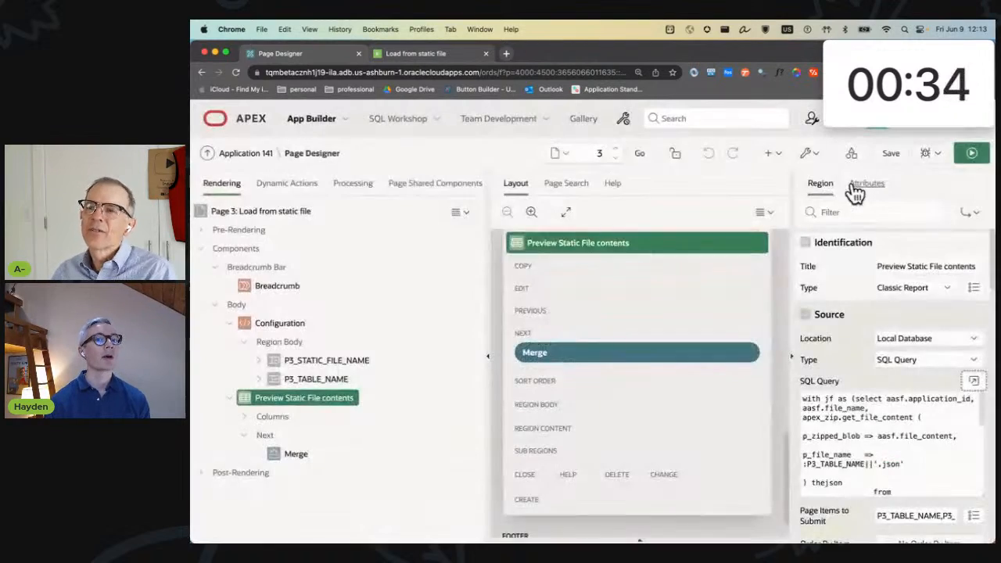
Step: Preview the running Load from static file page, then view Page 3's Merge process apex_data_loading.load_data code
left_click(971, 153)
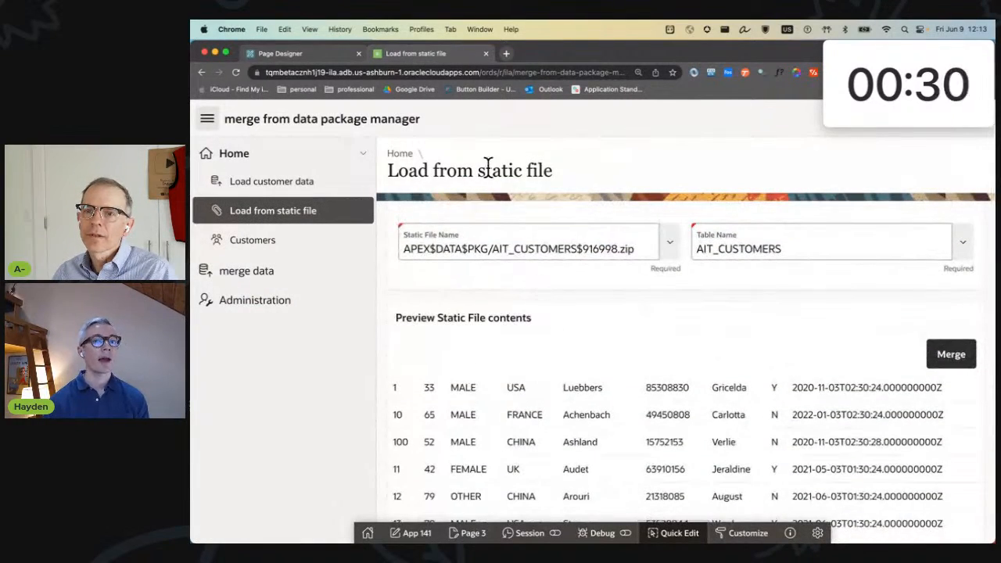
scroll("down", 3)
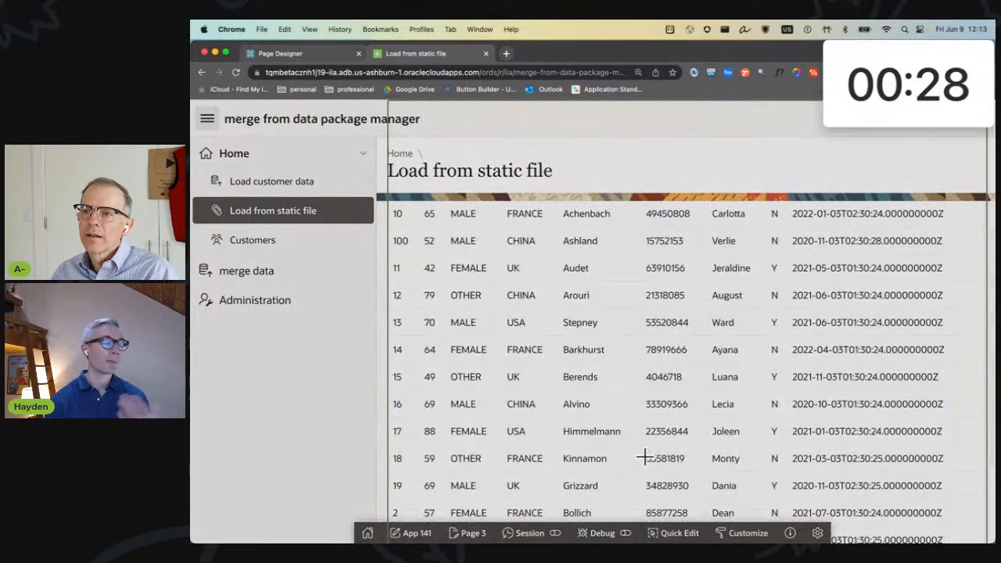
left_click(297, 53)
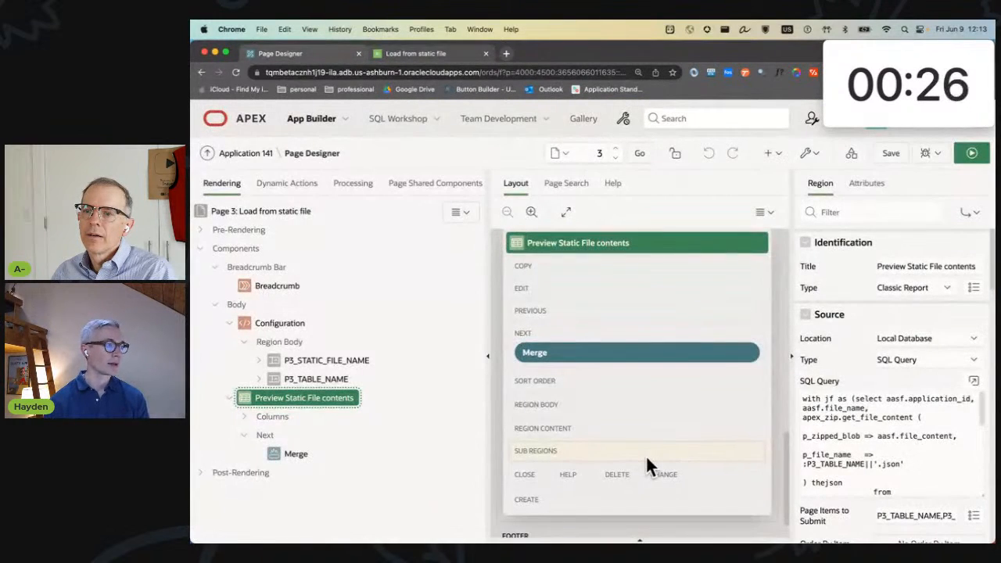
left_click(352, 182)
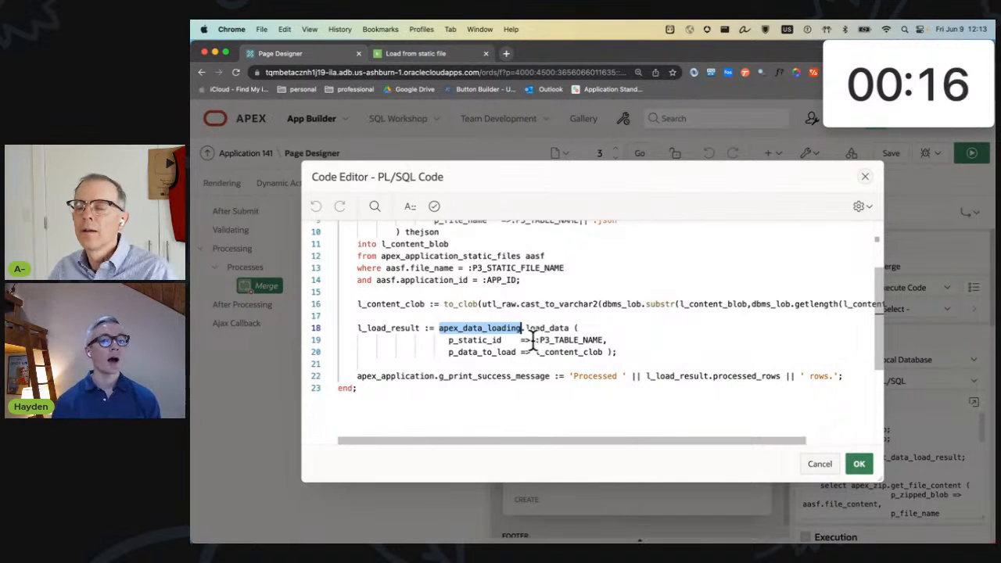
double_click(570, 352)
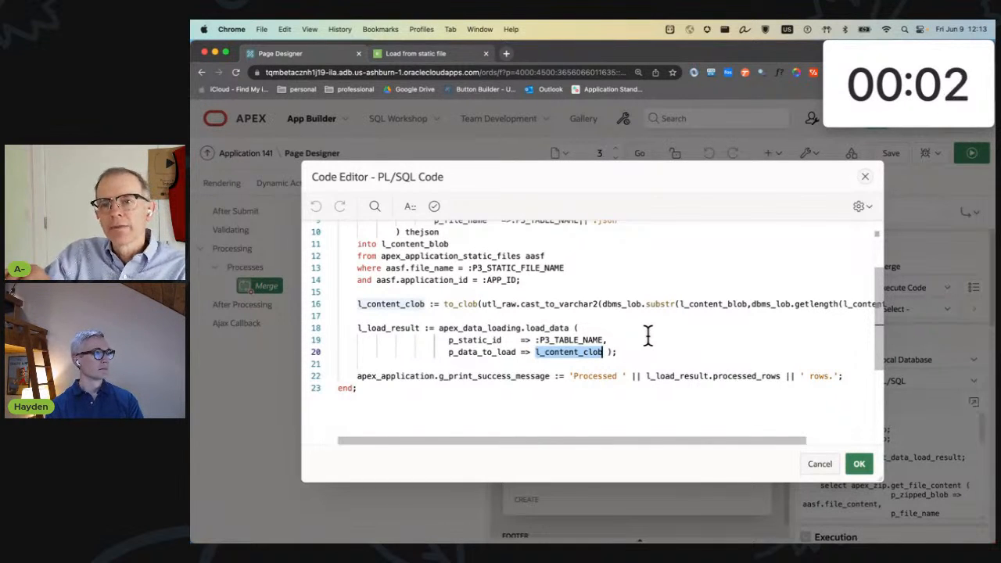
scroll("up", 3)
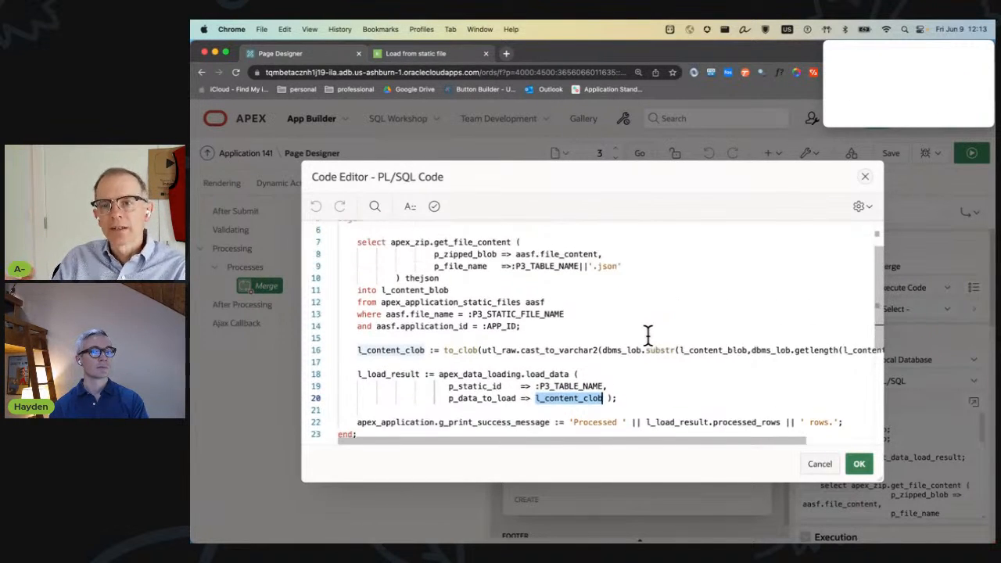